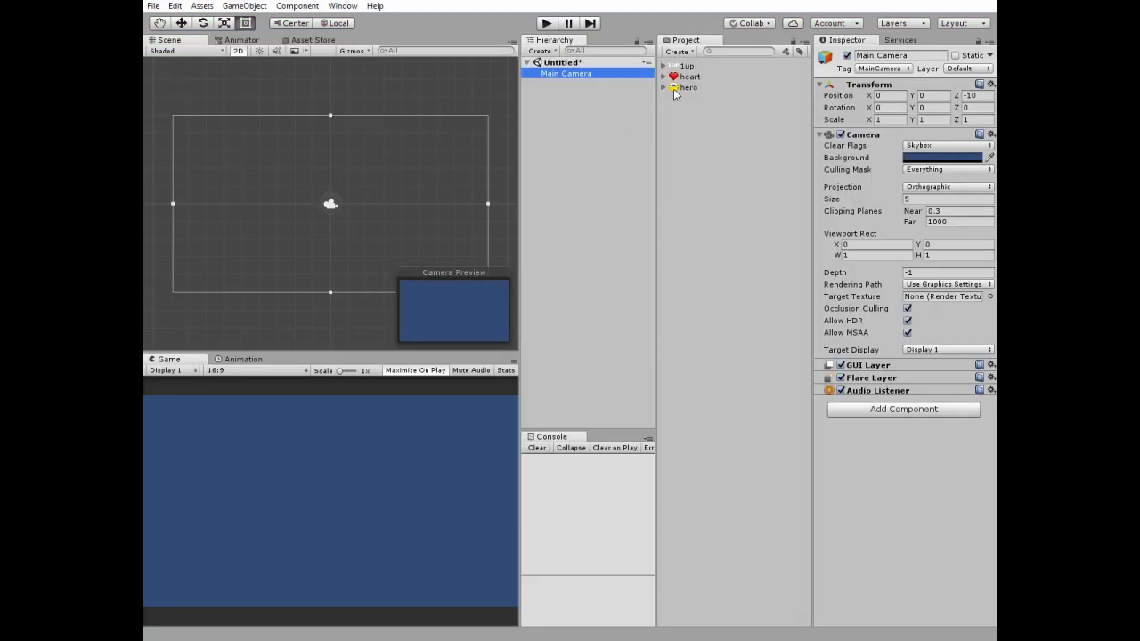
# Place the hero sprite and give it a zero-gravity Rigidbody 2D with continuous collision detection
pyautogui.click(692, 88)
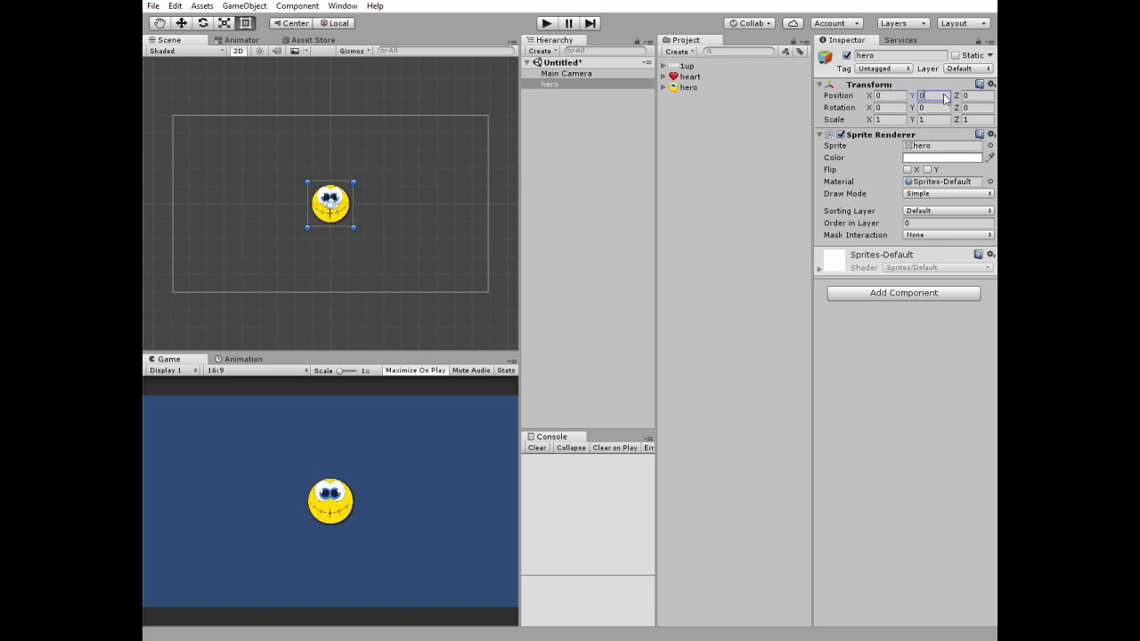
pyautogui.click(902, 292)
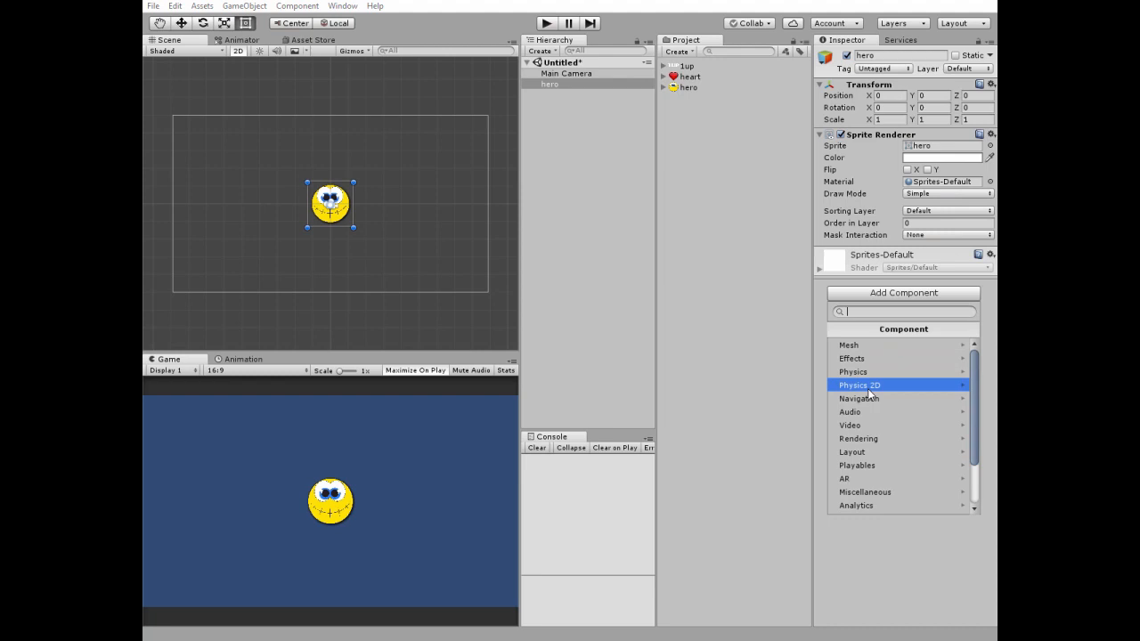
pyautogui.click(861, 384)
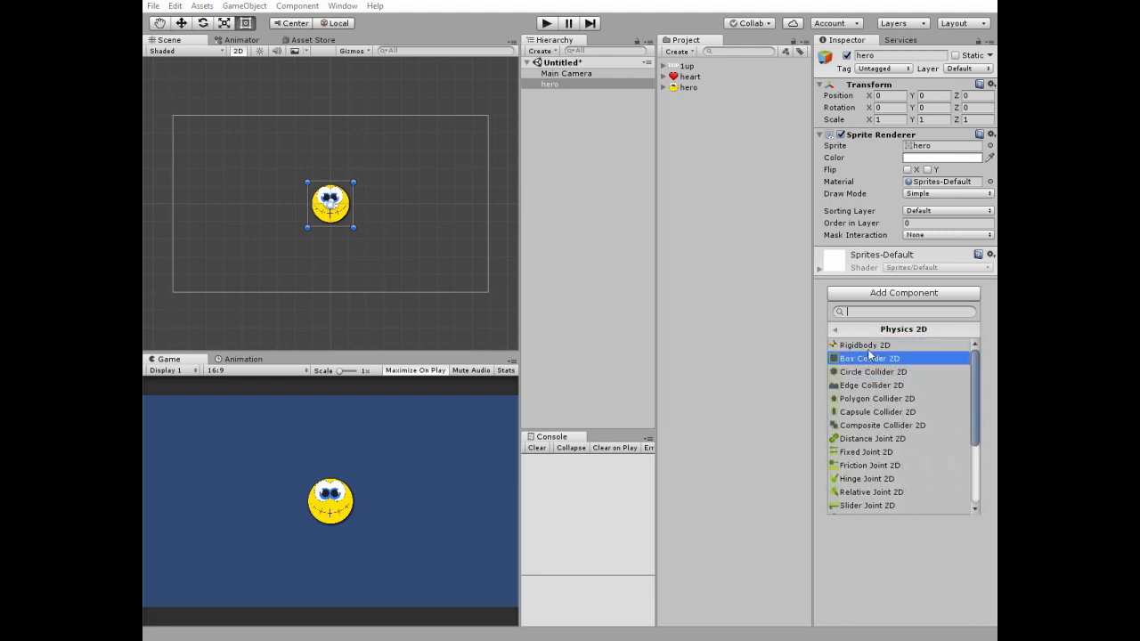
pyautogui.click(862, 345)
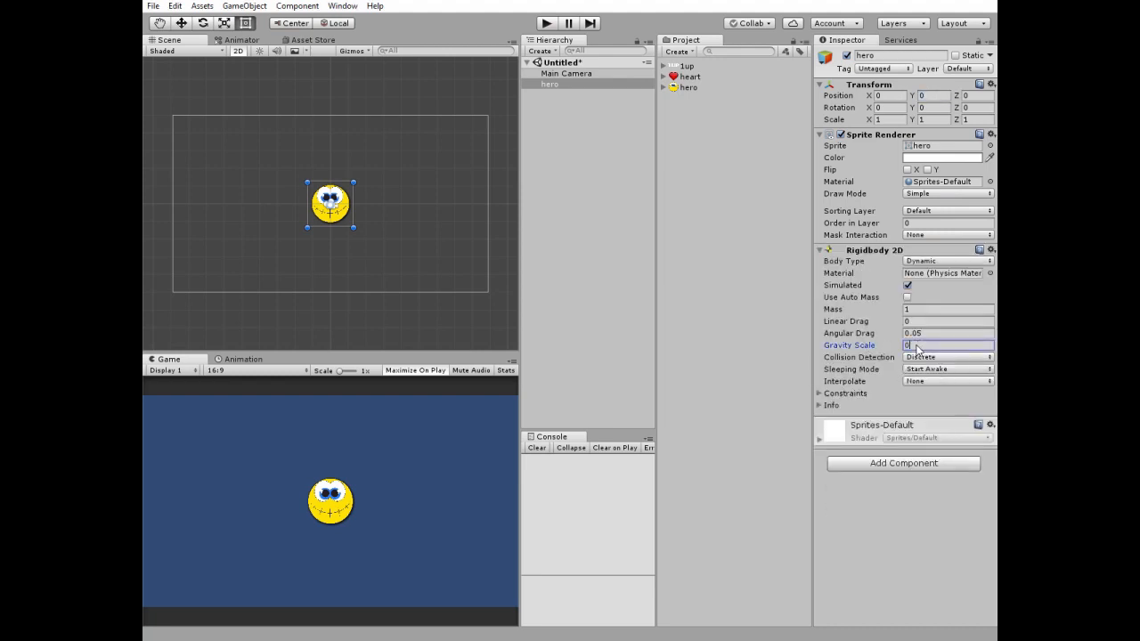
pyautogui.click(946, 356)
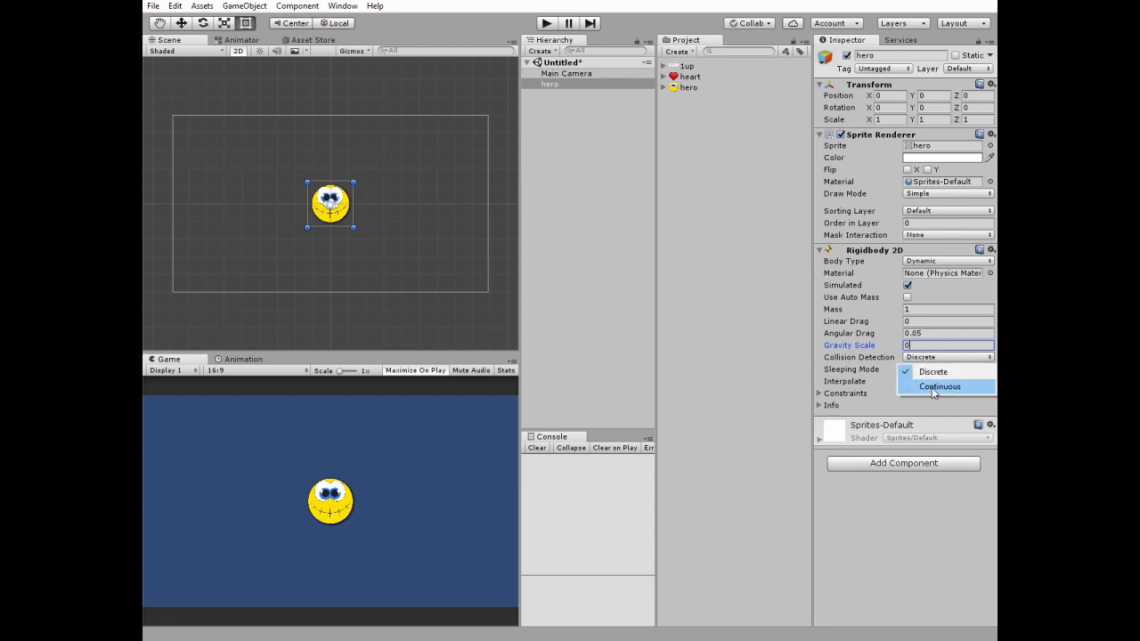
pyautogui.click(903, 463)
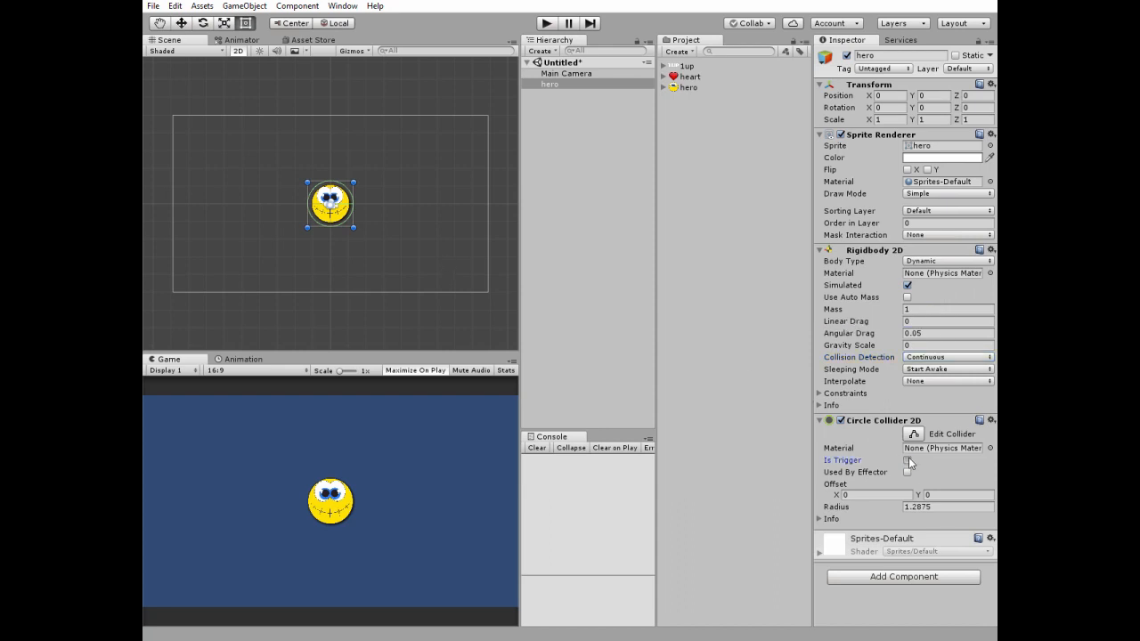
# Make the hero's circle collider a trigger and fit its outline to the sprite
pyautogui.click(904, 460)
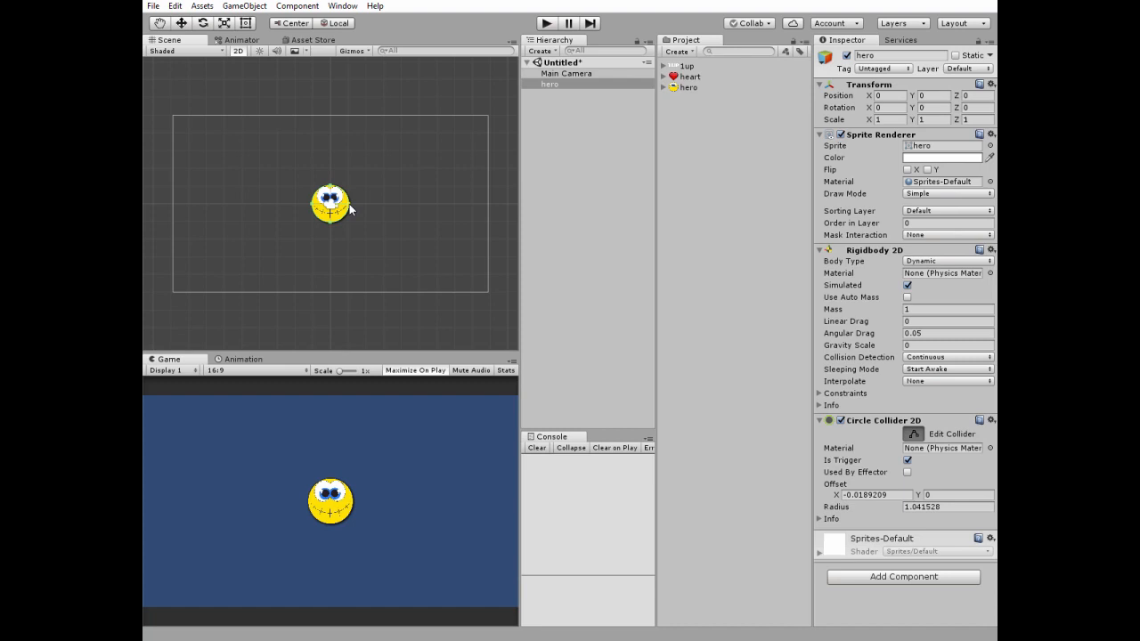
pyautogui.click(328, 203)
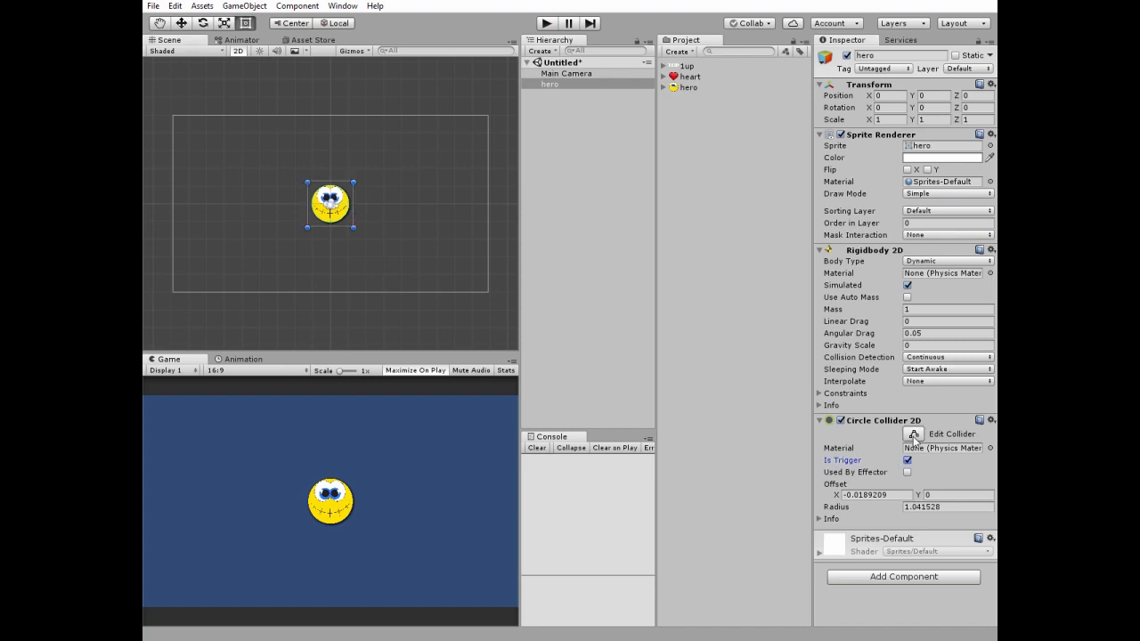
pyautogui.click(689, 77)
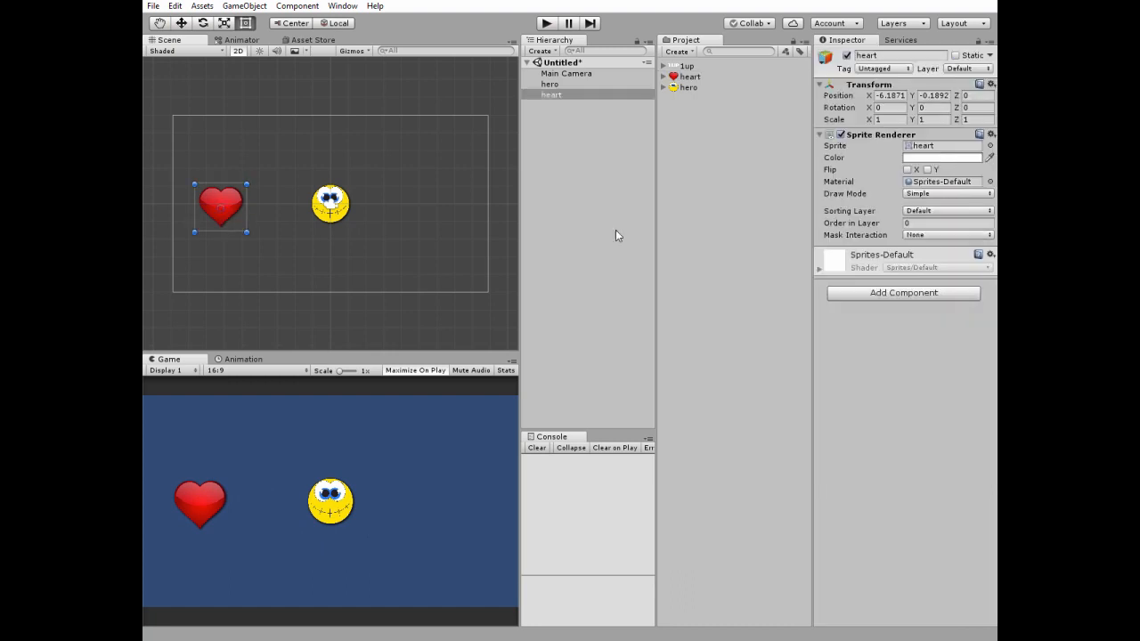
# Give the heart a trigger circle collider and place copies above, right of and below the hero
pyautogui.click(903, 292)
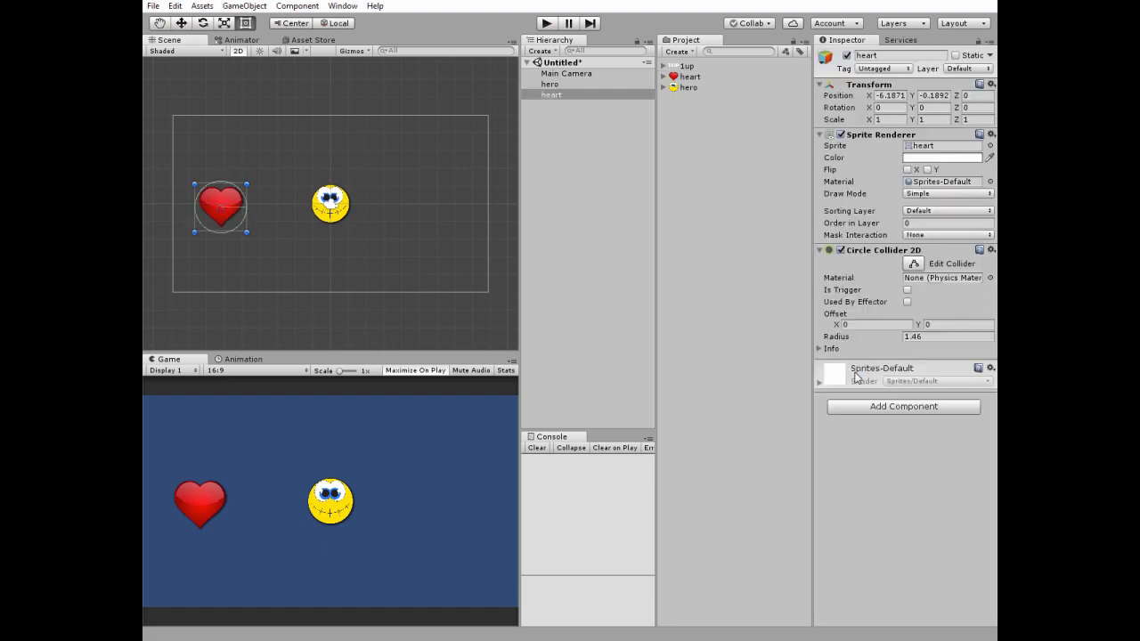
pyautogui.click(904, 289)
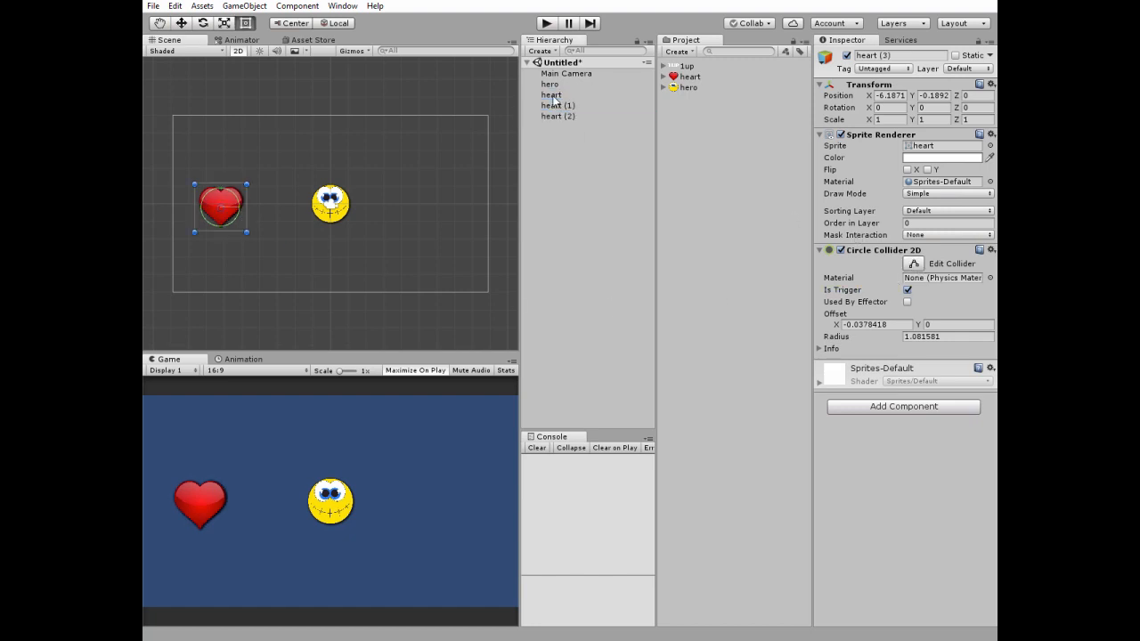
pyautogui.click(558, 105)
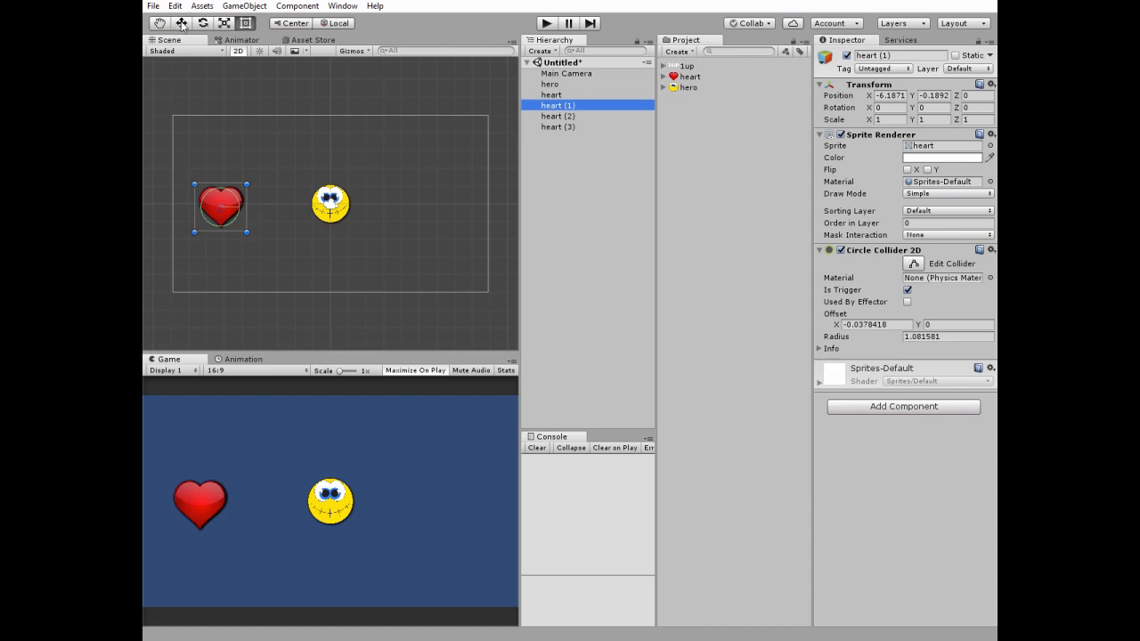
pyautogui.moveTo(221, 205); pyautogui.dragTo(330, 142)
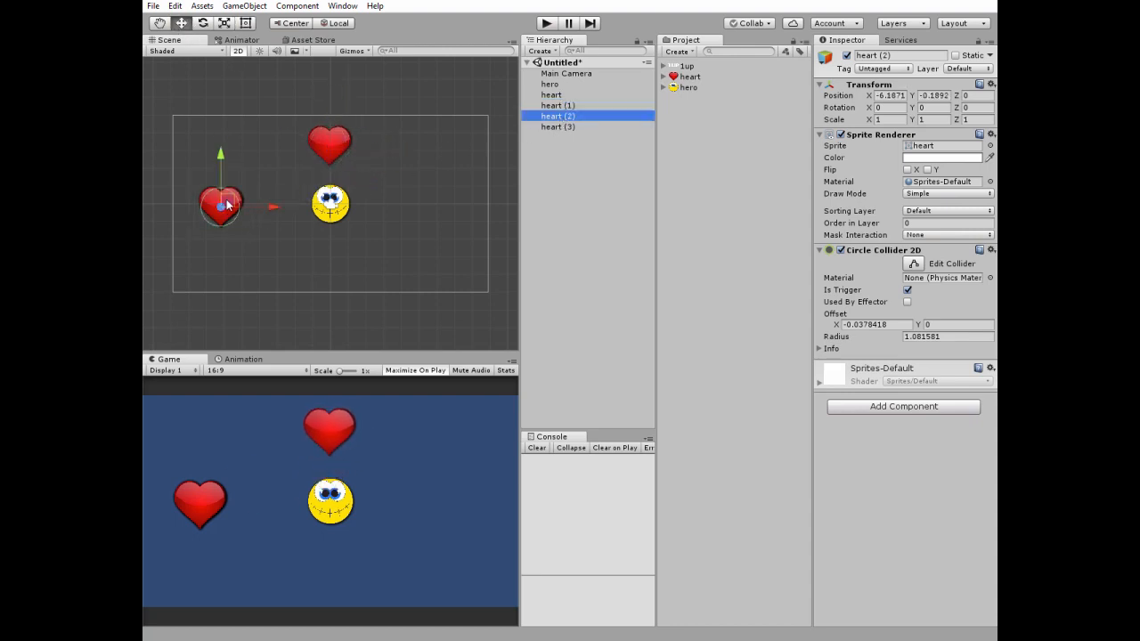
pyautogui.moveTo(221, 203); pyautogui.dragTo(451, 203)
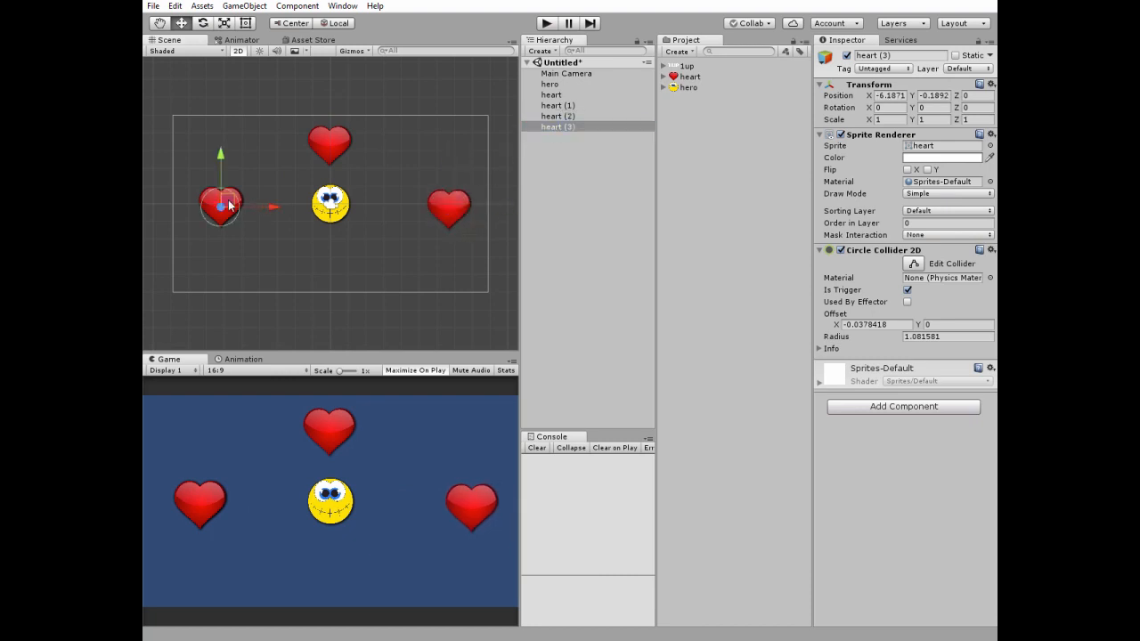
pyautogui.moveTo(221, 203); pyautogui.dragTo(331, 260)
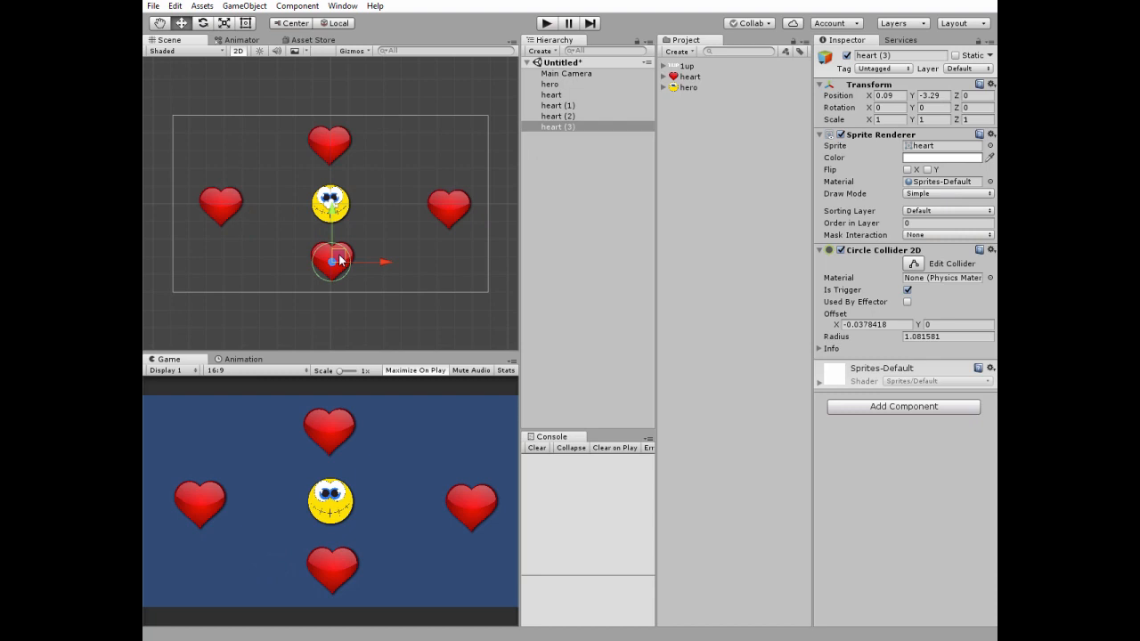
pyautogui.click(551, 84)
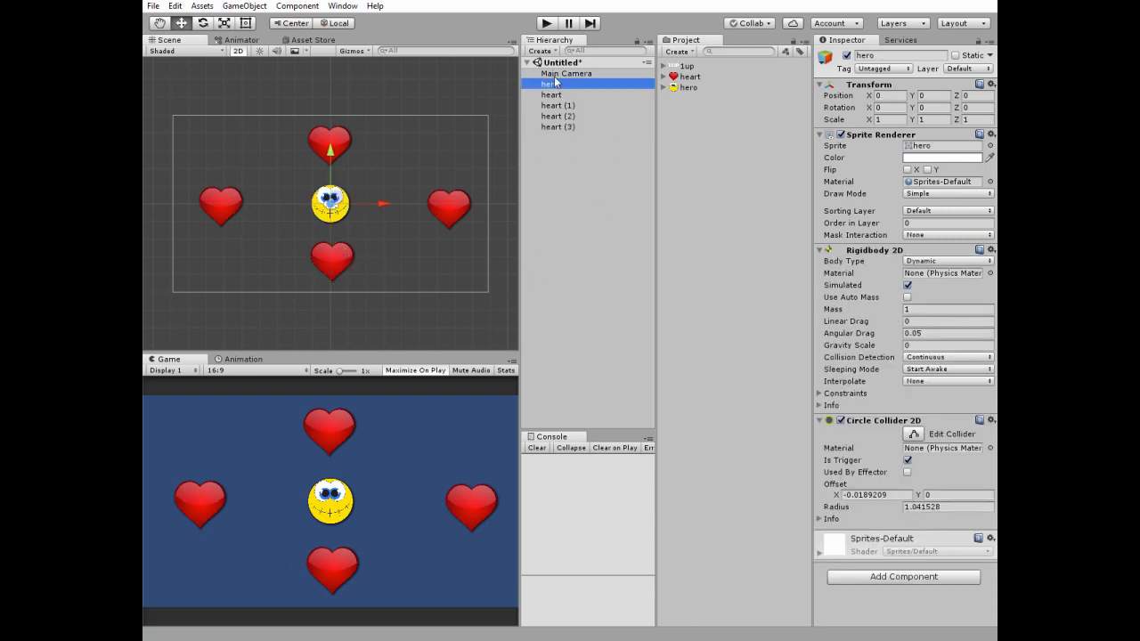
# Create an empty oneUp object, nest the 1up sprite inside it, and rename the child oneUpAnimation
pyautogui.click(571, 66)
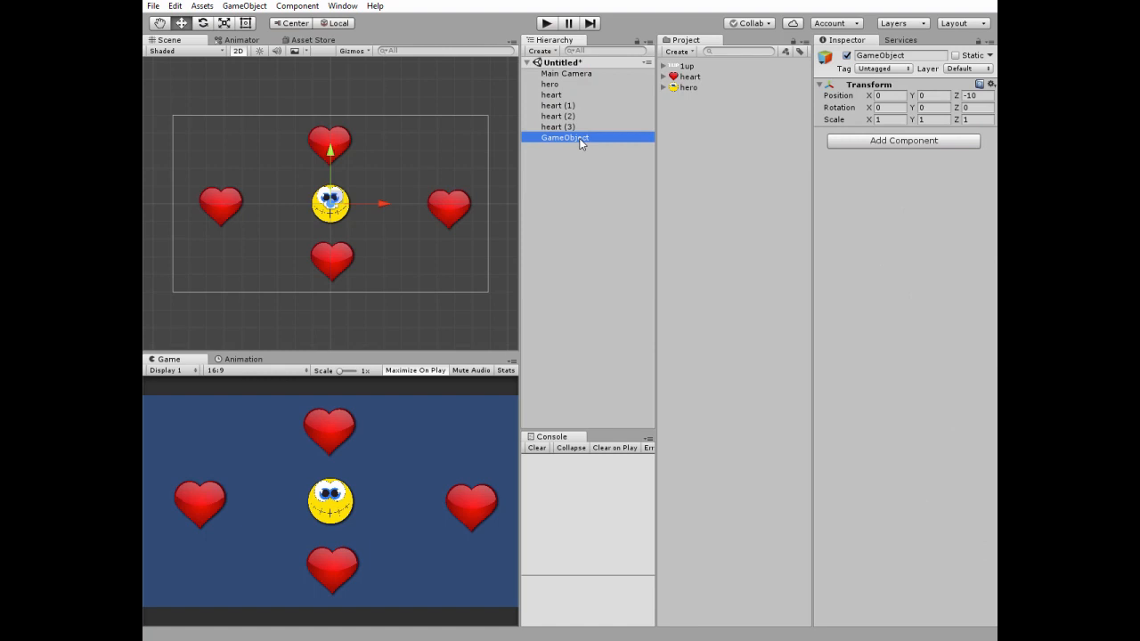
pyautogui.write('oneUp')
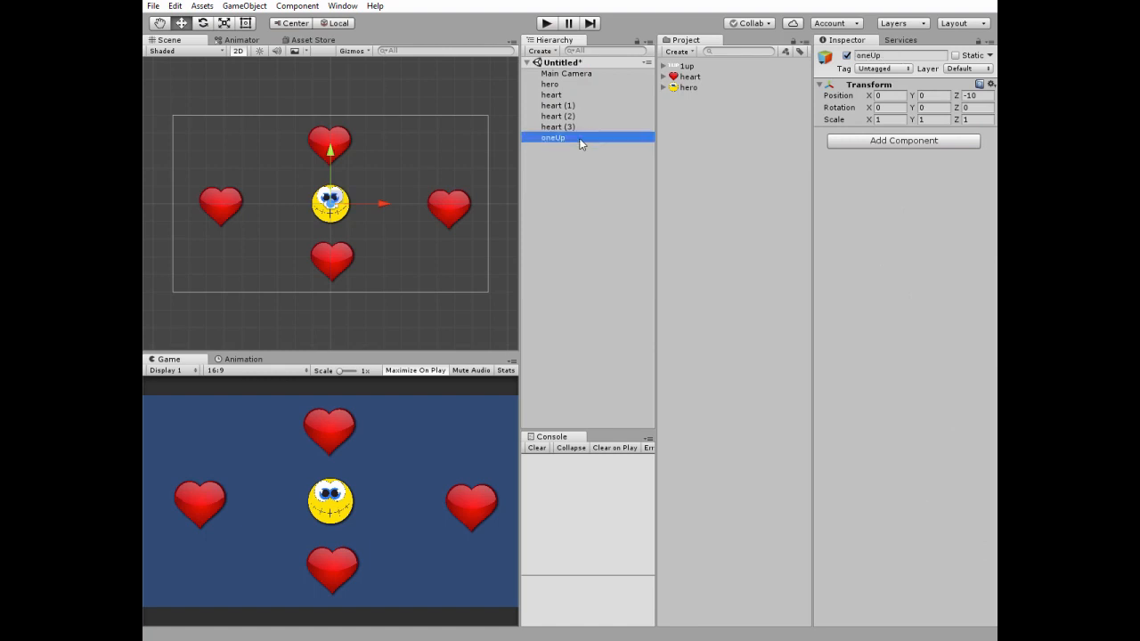
pyautogui.click(685, 65)
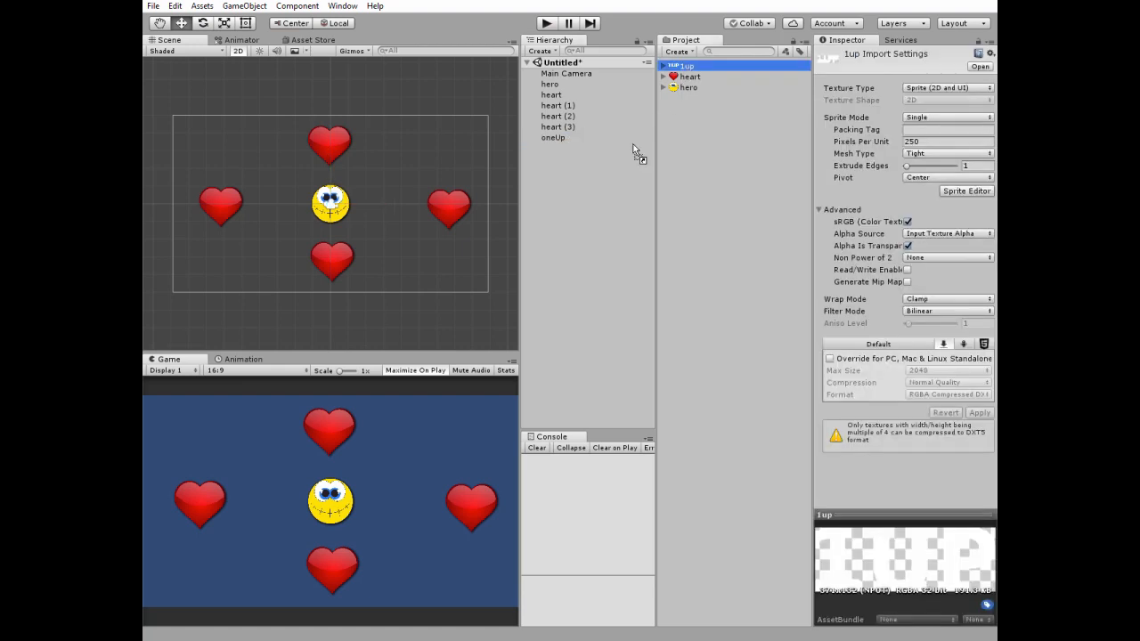
pyautogui.click(555, 149)
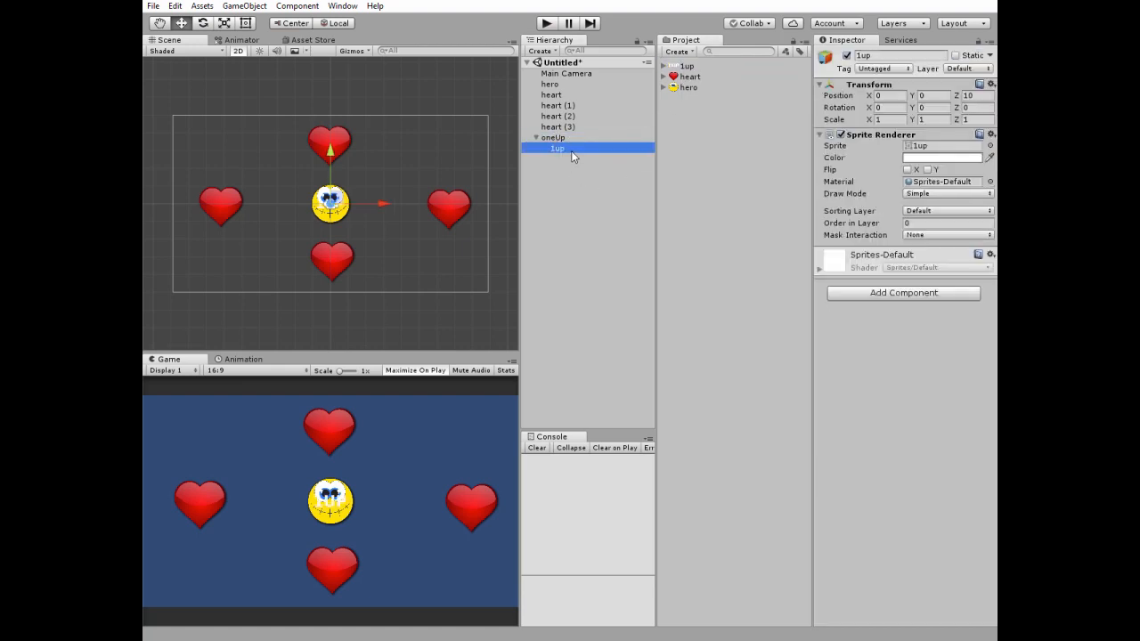
pyautogui.doubleClick(556, 149)
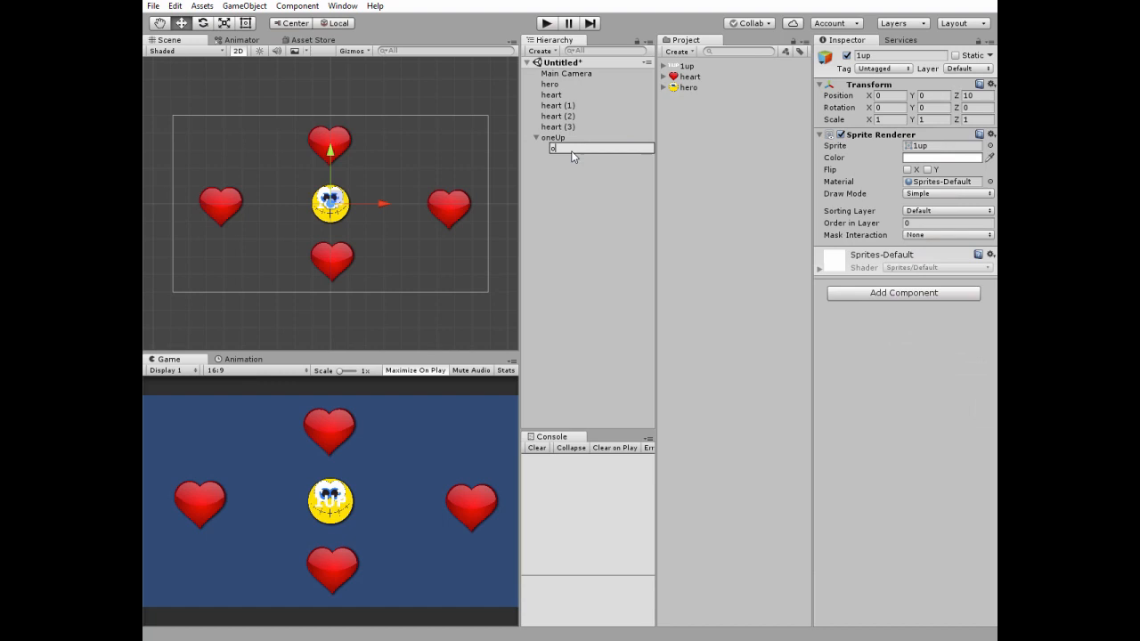
pyautogui.write('neUp')
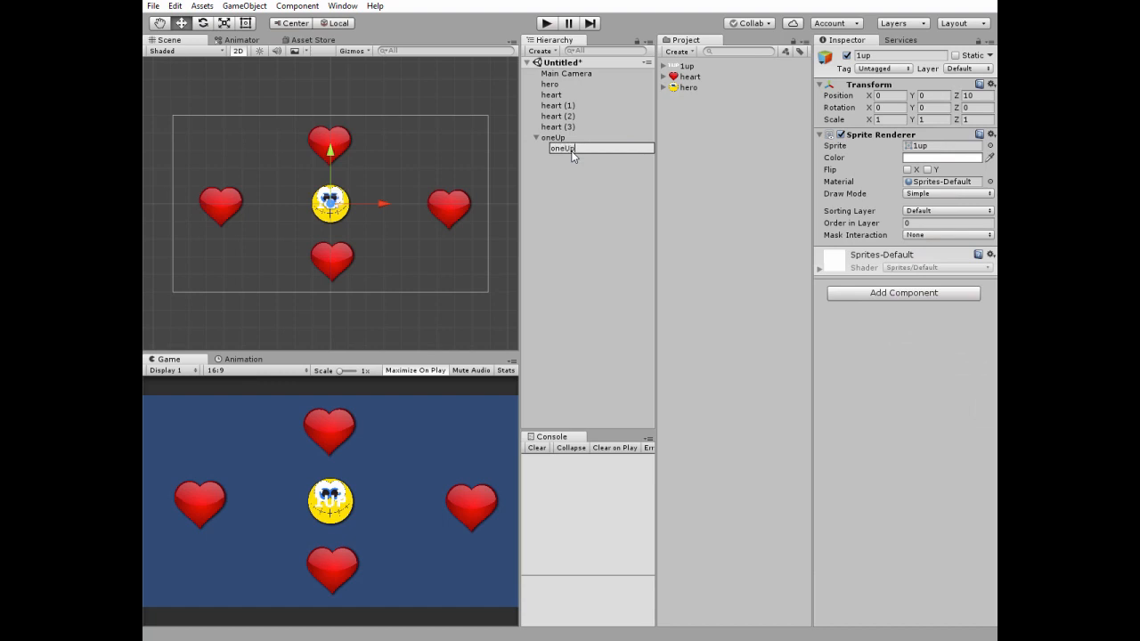
pyautogui.write('Animation')
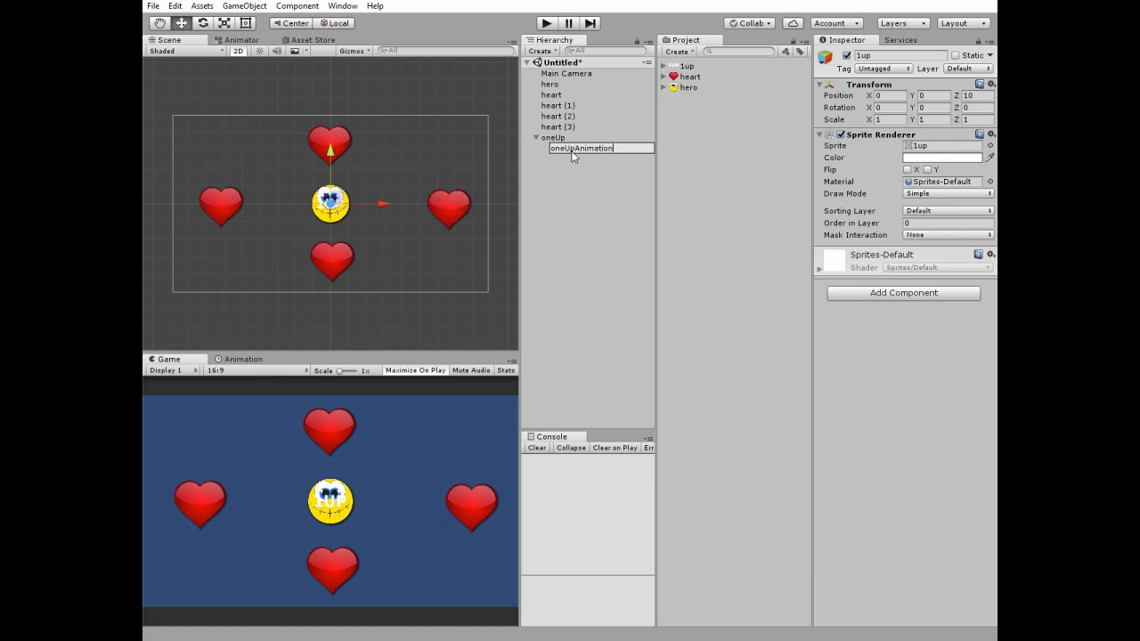
pyautogui.click(242, 358)
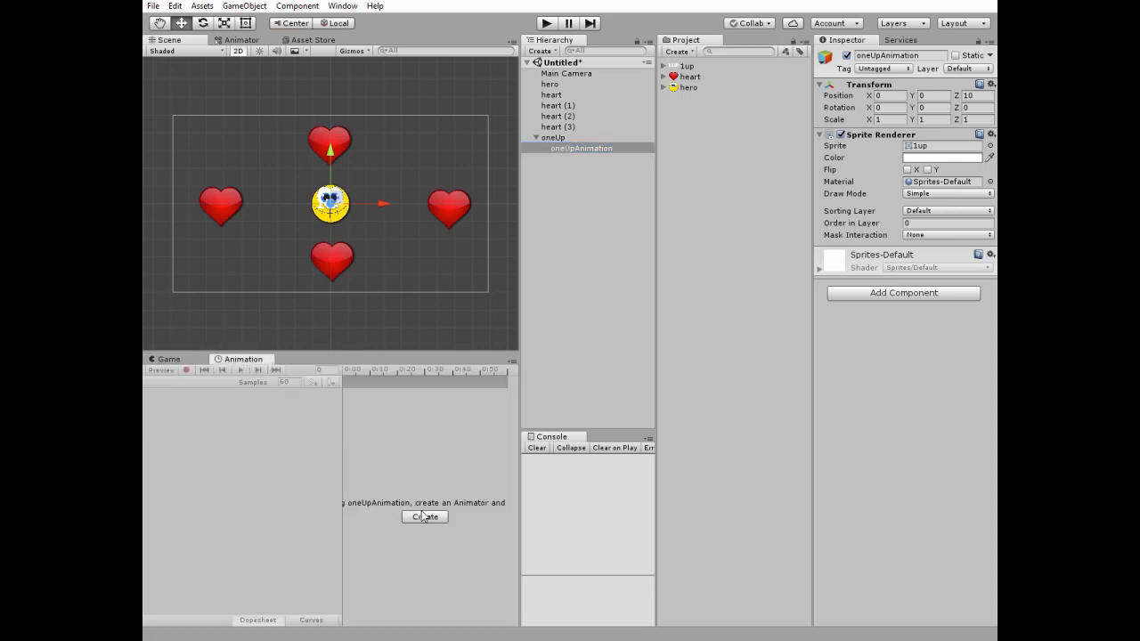
# Create and save a new animation clip named oneUpAnimation
pyautogui.click(424, 516)
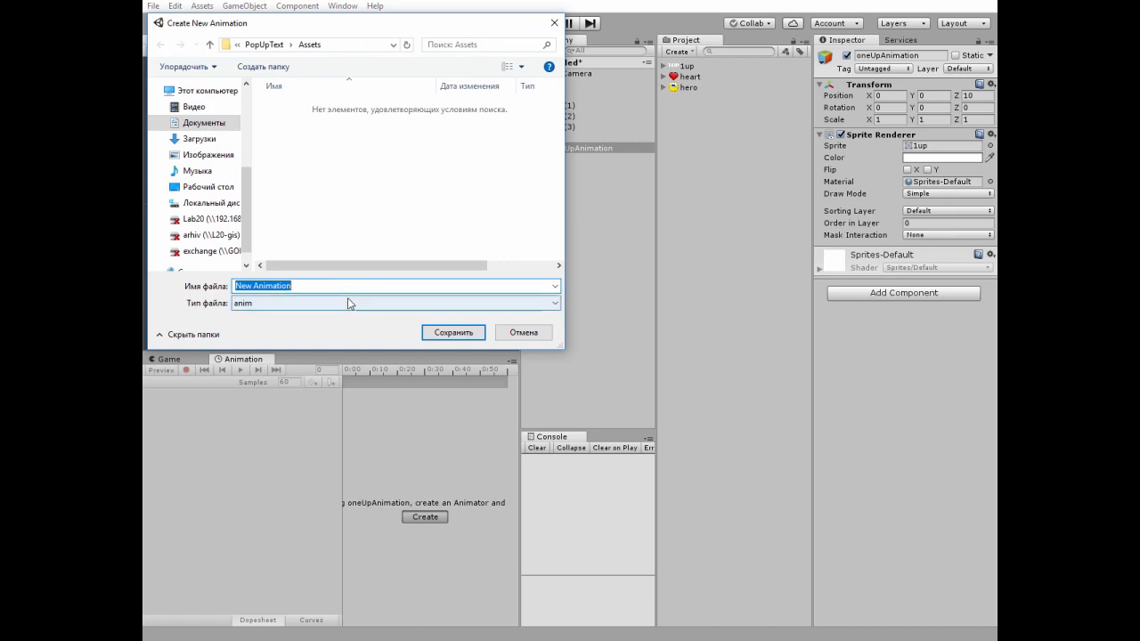
pyautogui.write('oneUpAn')
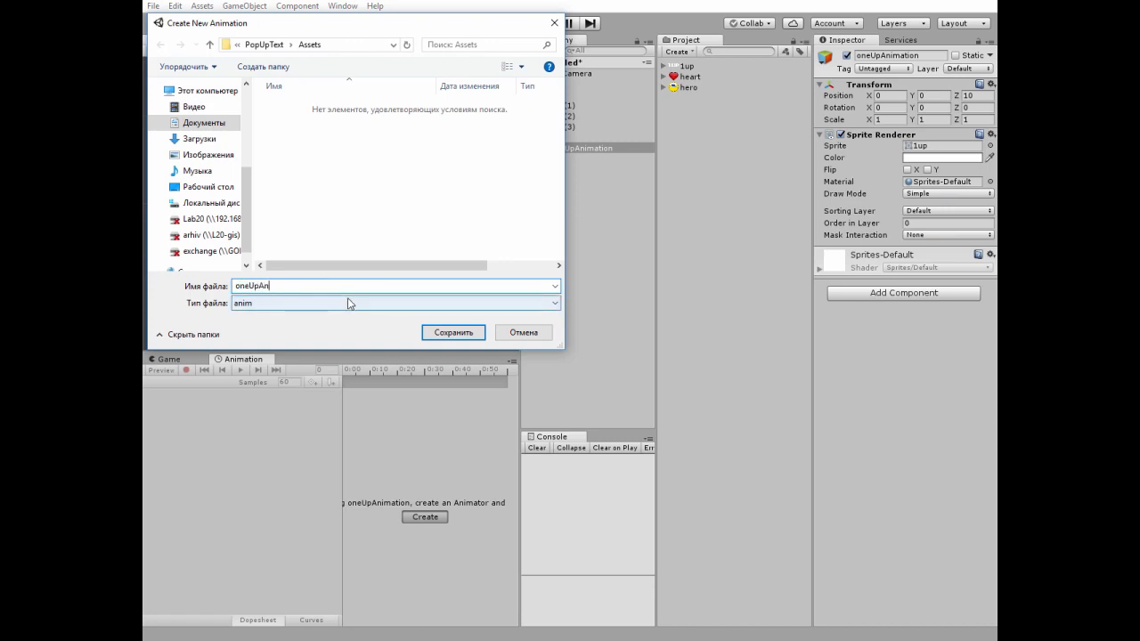
pyautogui.click(452, 332)
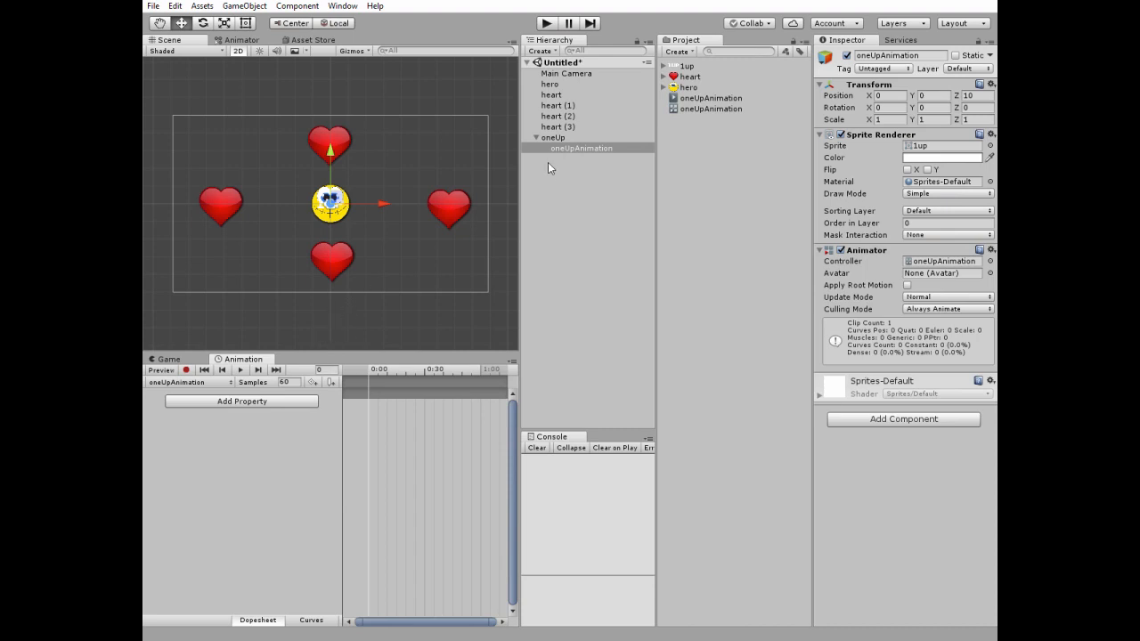
# Record keyframes at the one-second mark raising the popup to Y 1.5 and fading alpha to 0
pyautogui.click(186, 370)
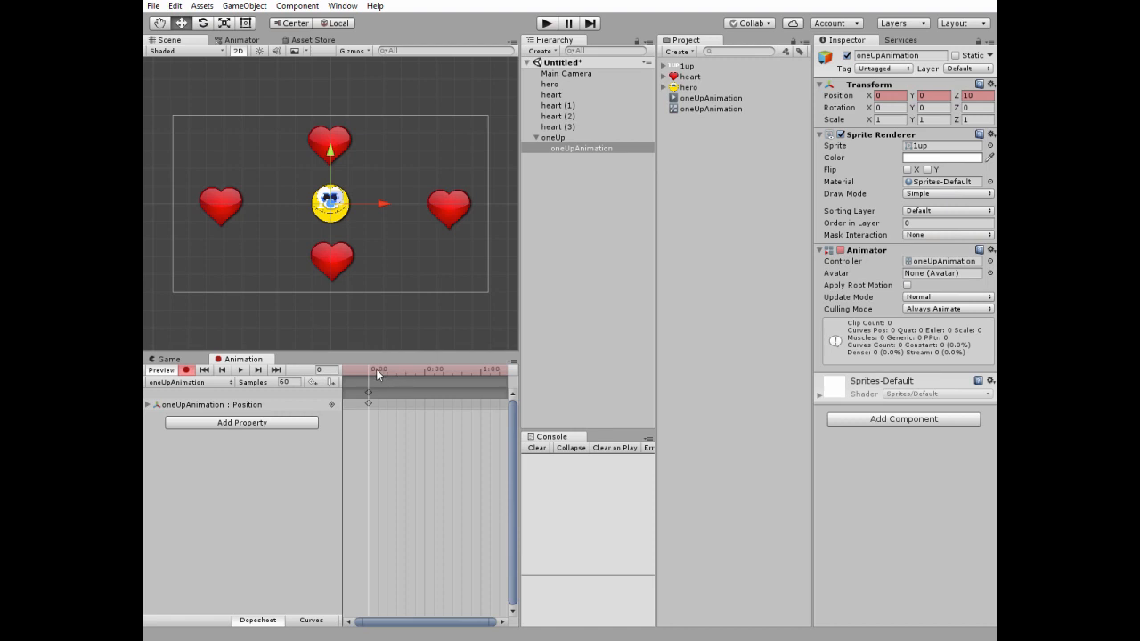
pyautogui.click(408, 369)
pyautogui.write('1.5')
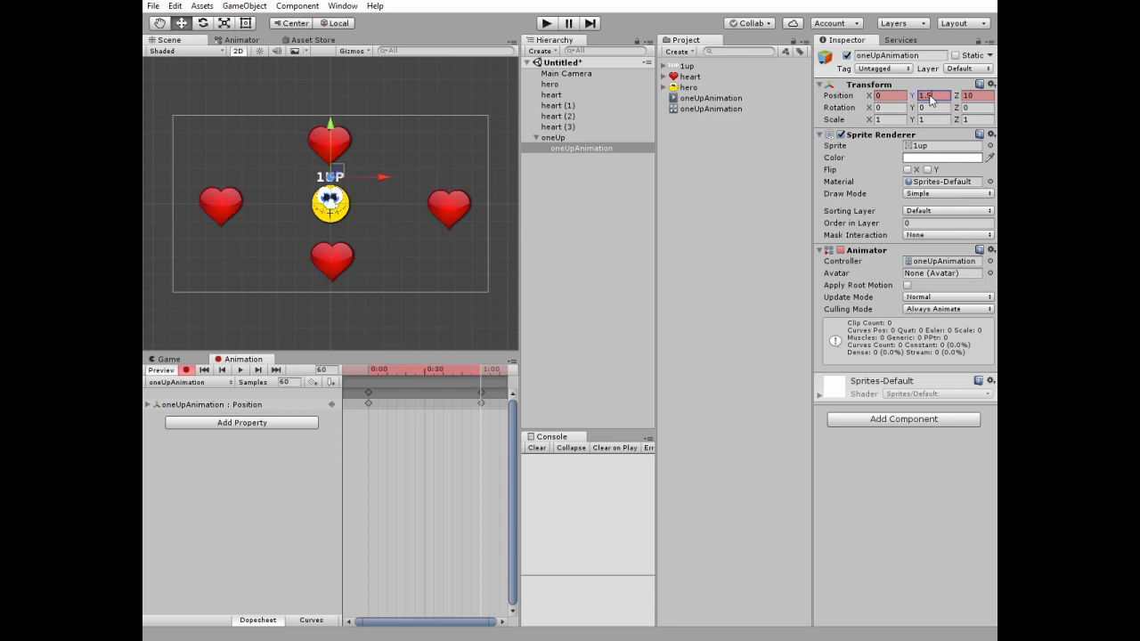
pyautogui.click(944, 158)
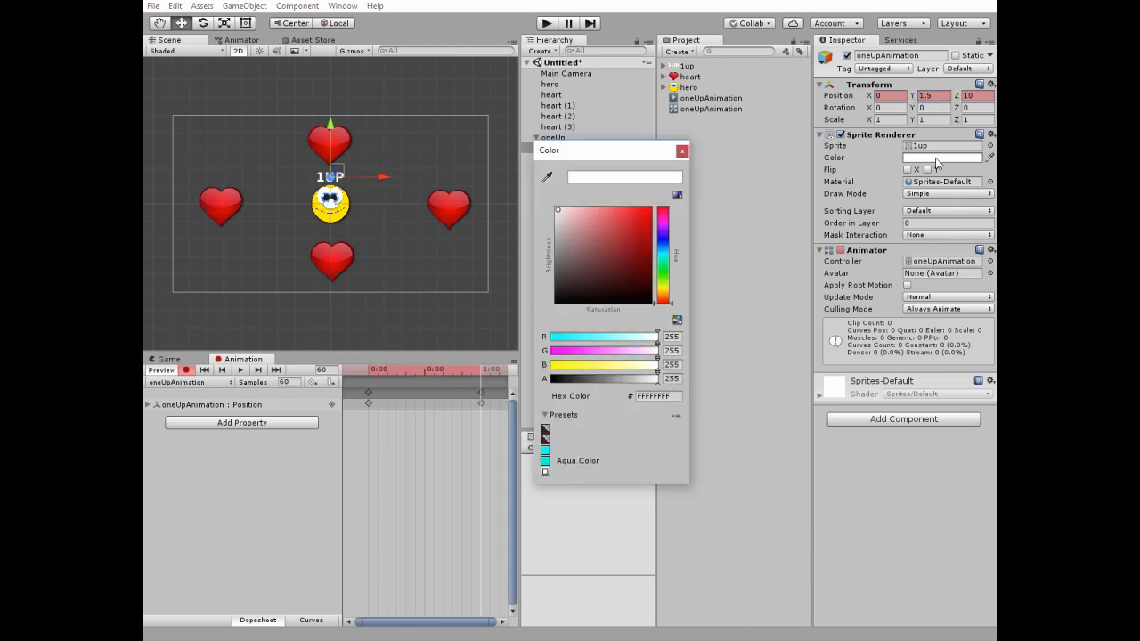
pyautogui.moveTo(673, 378); pyautogui.dragTo(614, 378)
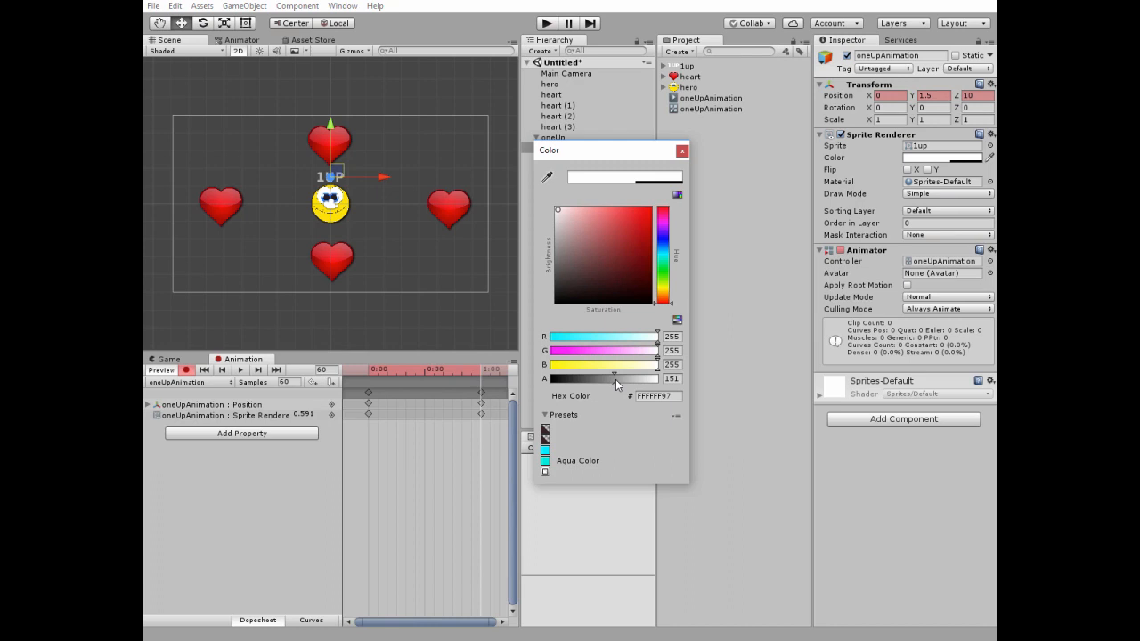
pyautogui.moveTo(615, 378); pyautogui.dragTo(572, 378)
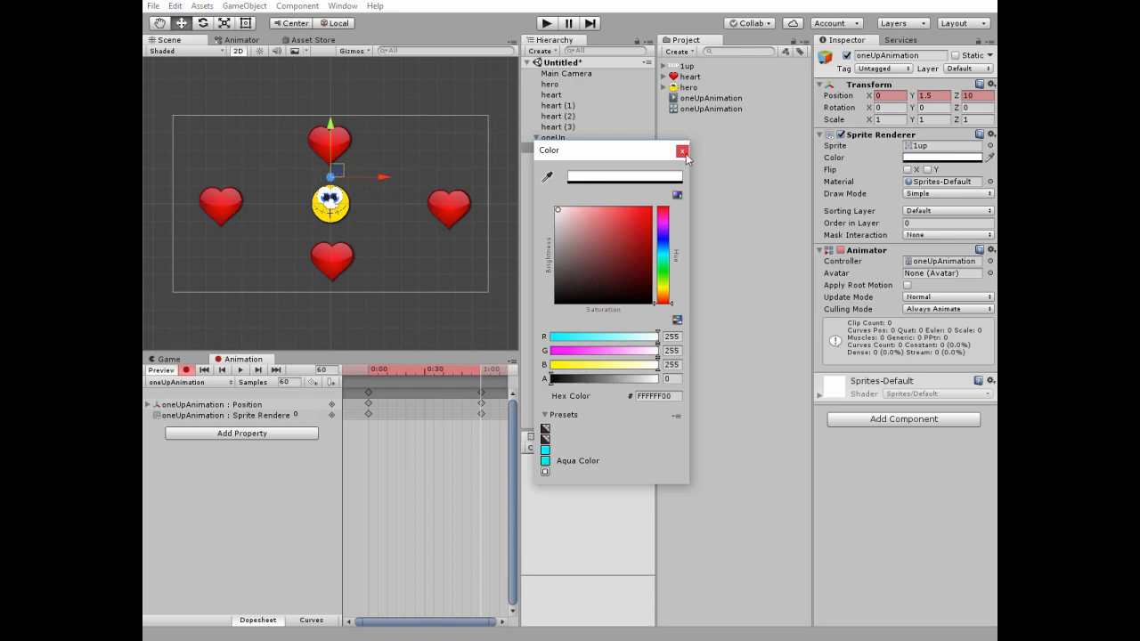
pyautogui.click(681, 150)
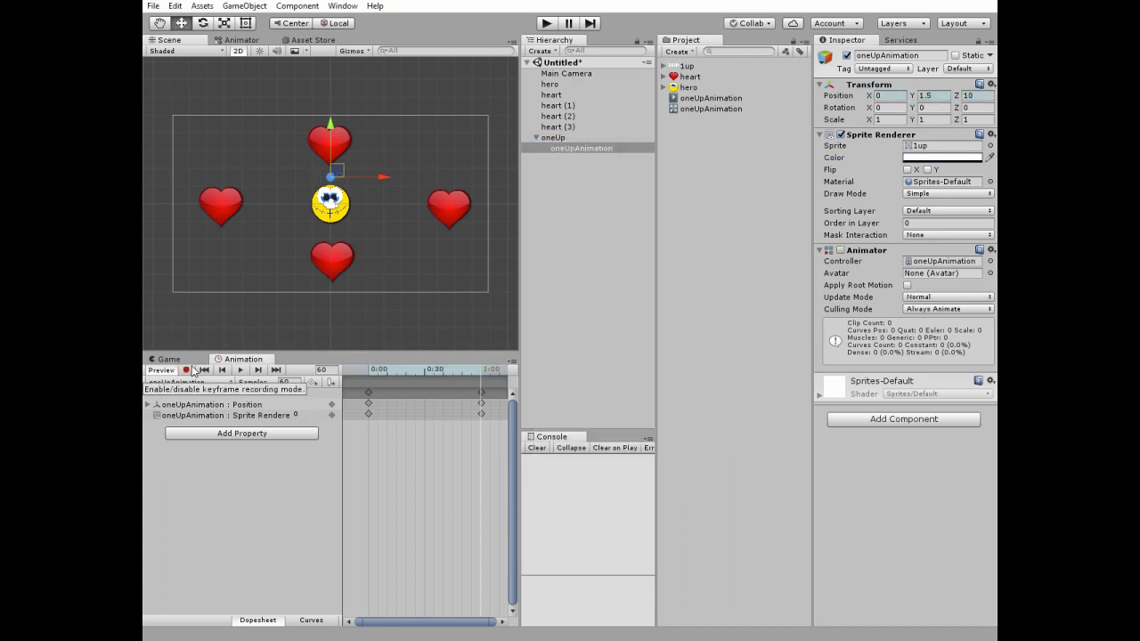
# Stop recording and preview the rising, fading popup animation
pyautogui.click(546, 84)
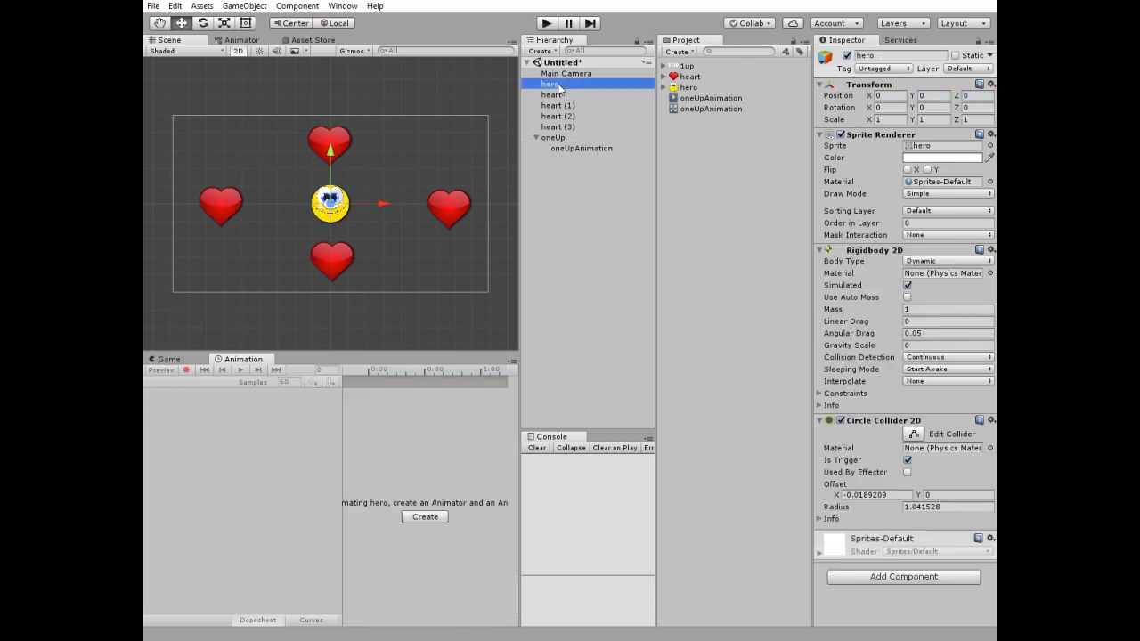
pyautogui.click(581, 148)
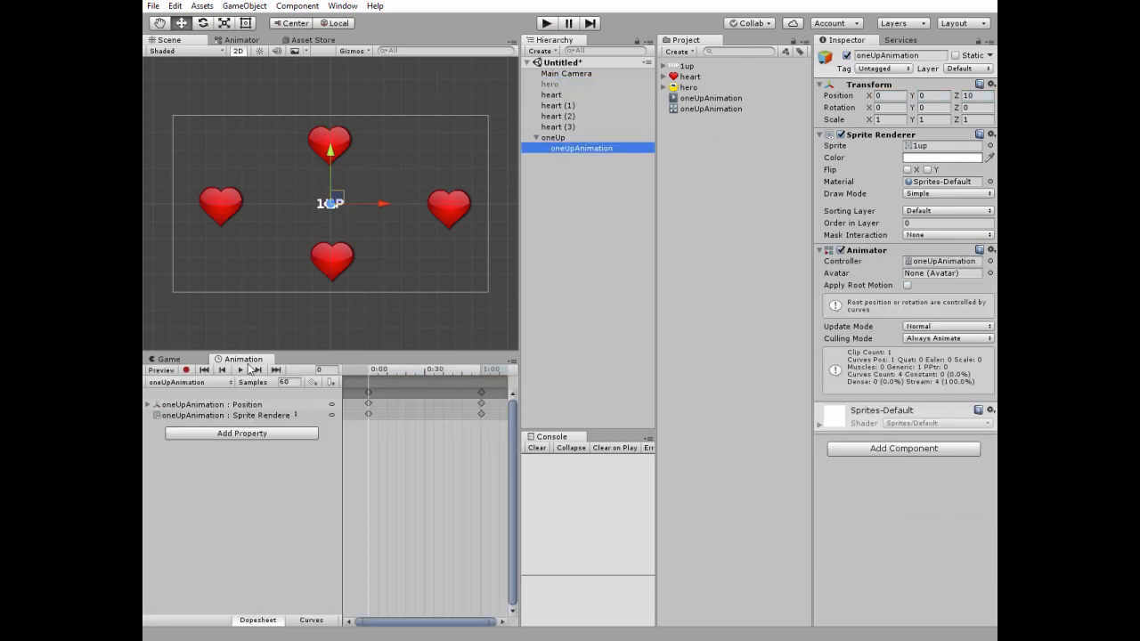
pyautogui.click(240, 370)
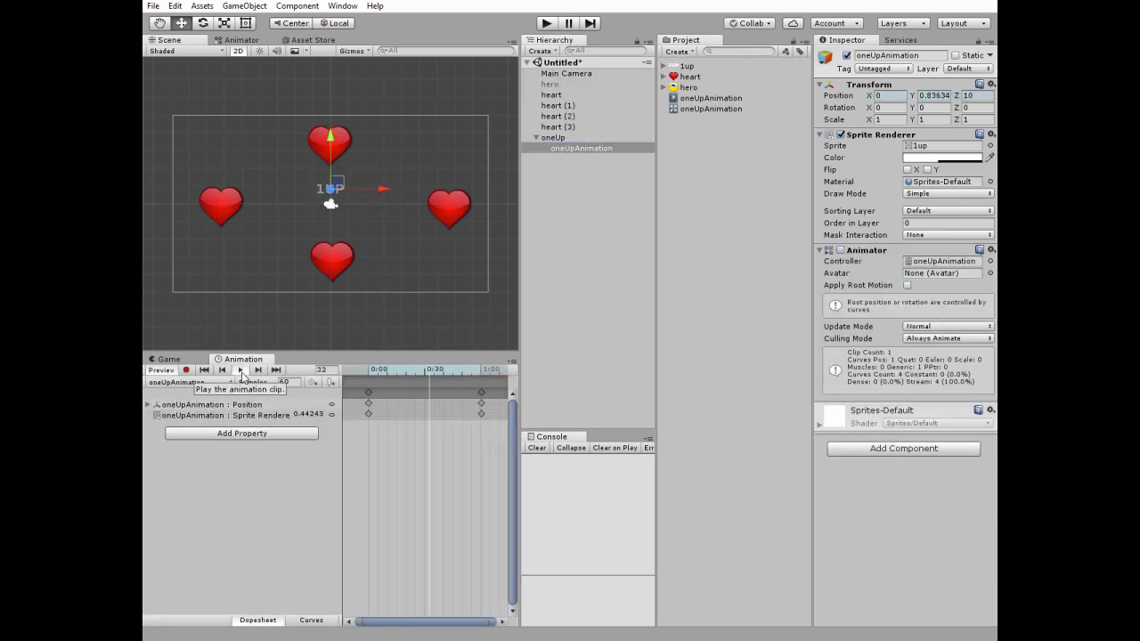
pyautogui.click(710, 98)
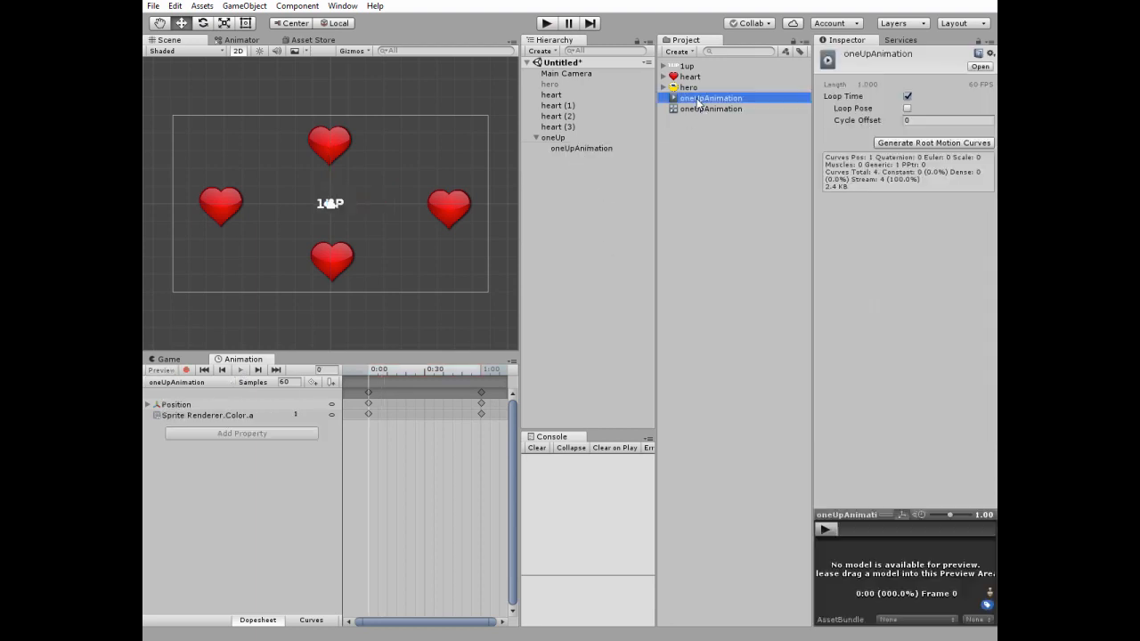
# Turn off Loop Time on the oneUpAnimation clip, make oneUp a prefab, and show the hero again
pyautogui.click(903, 96)
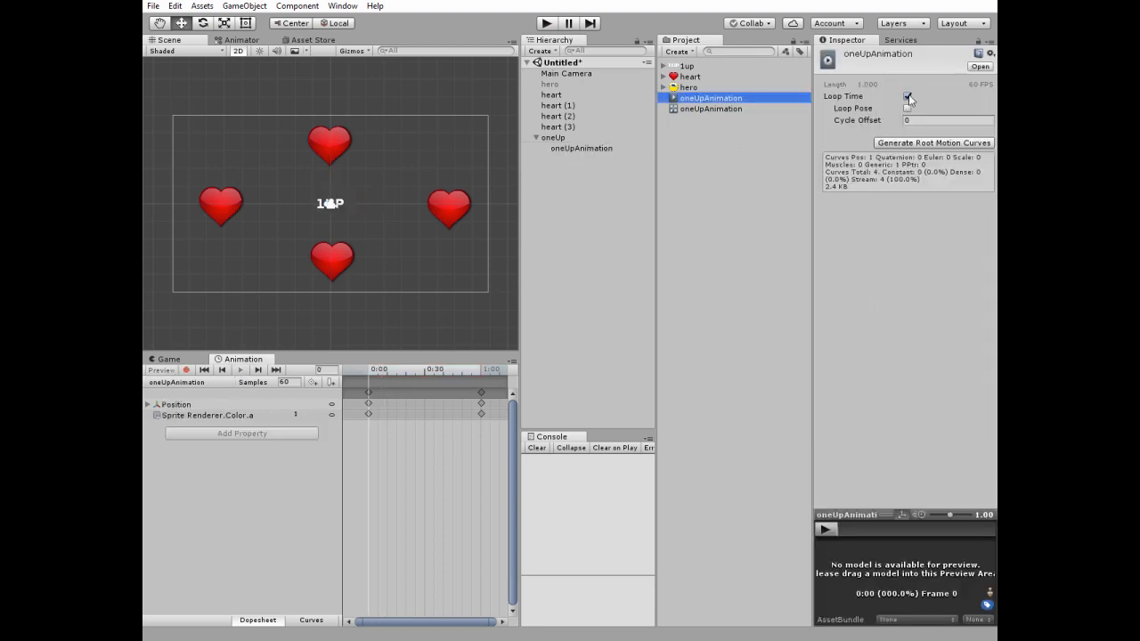
pyautogui.click(902, 96)
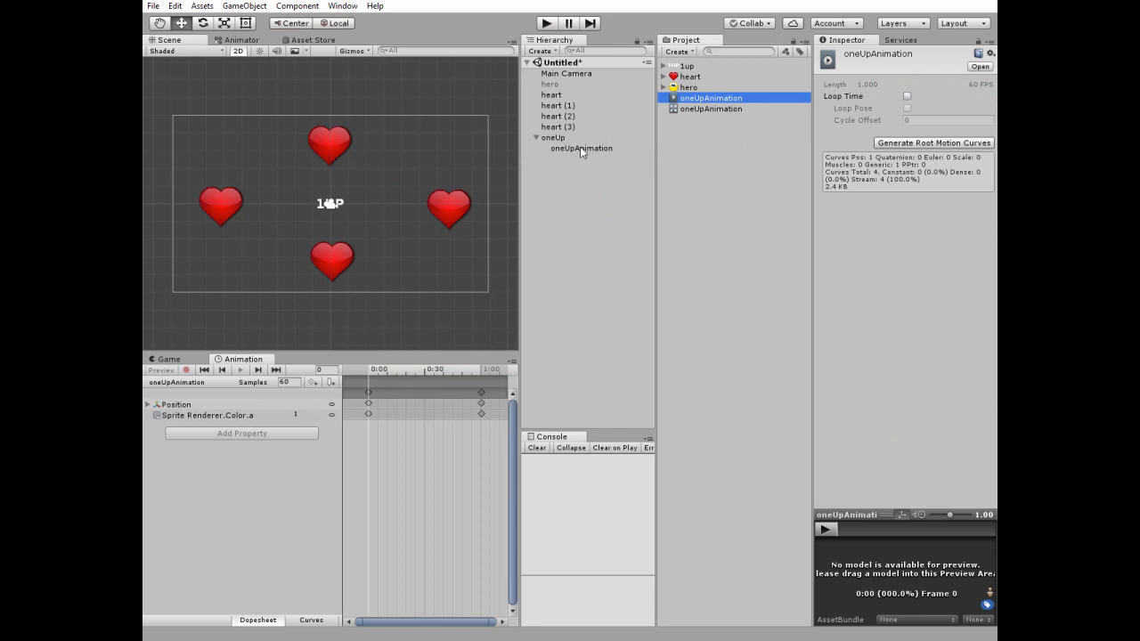
pyautogui.click(552, 137)
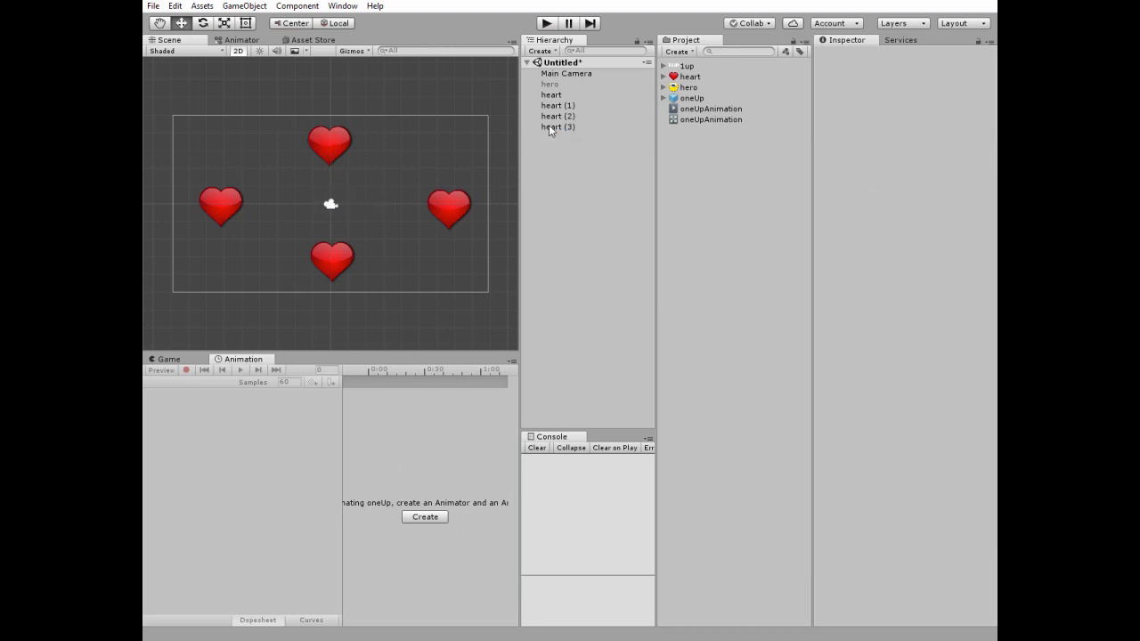
pyautogui.click(554, 84)
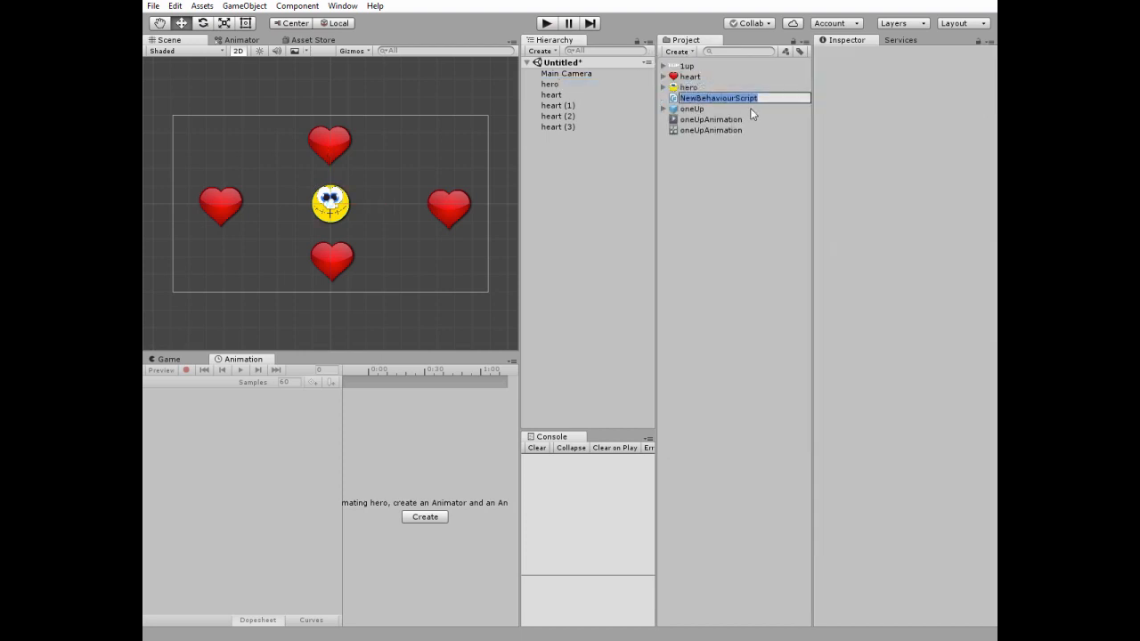
# Name the new C# script PlayerScript
pyautogui.write('Player')
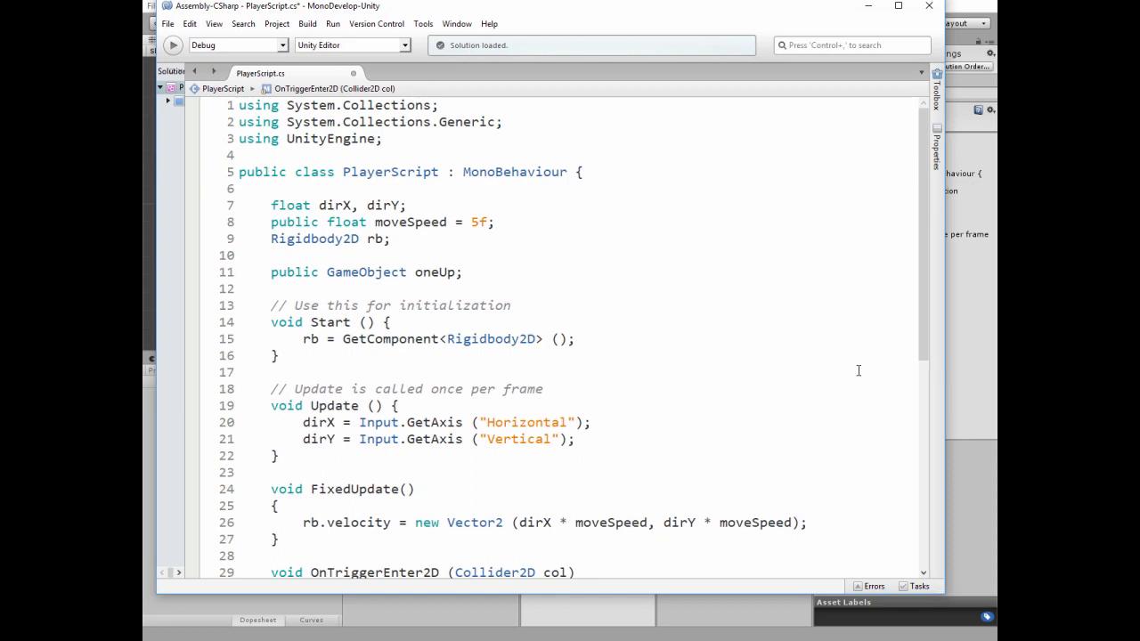
# Add a public oneUp field and OnTriggerEnter2D that instantiates oneUp 1.5 units up and destroys the touched object
pyautogui.scroll(-3)
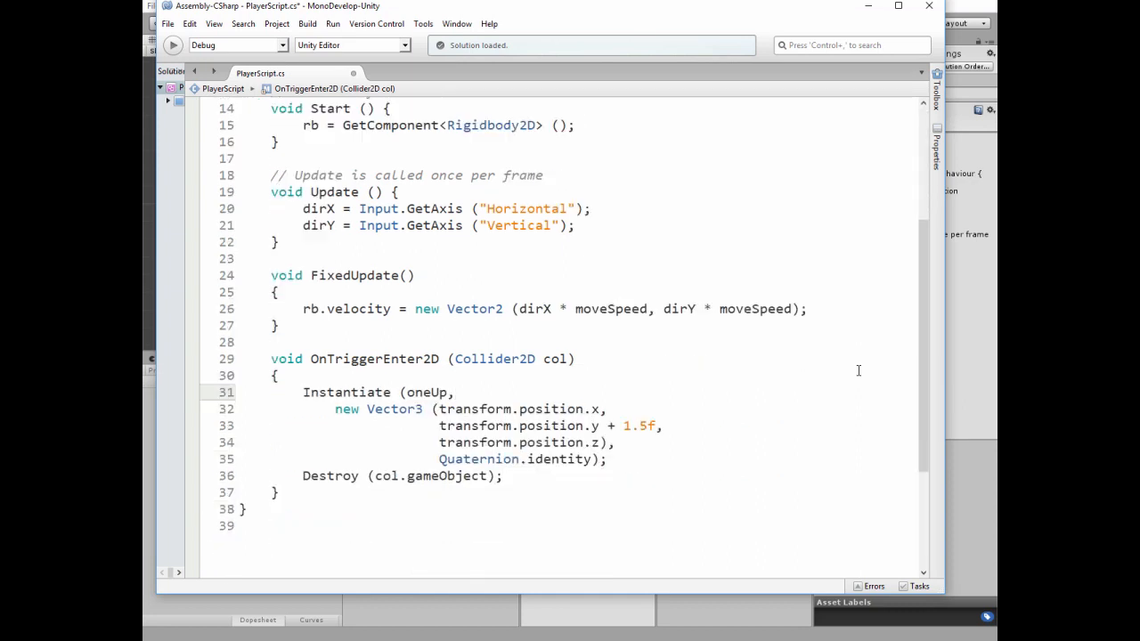
pyautogui.click(648, 408)
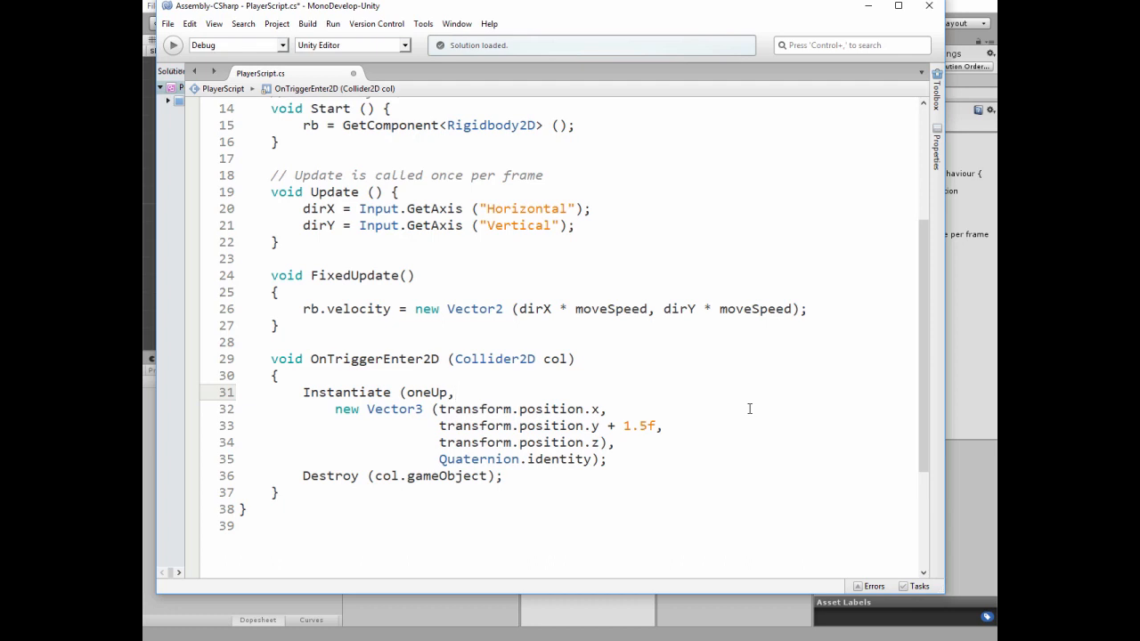
pyautogui.click(455, 392)
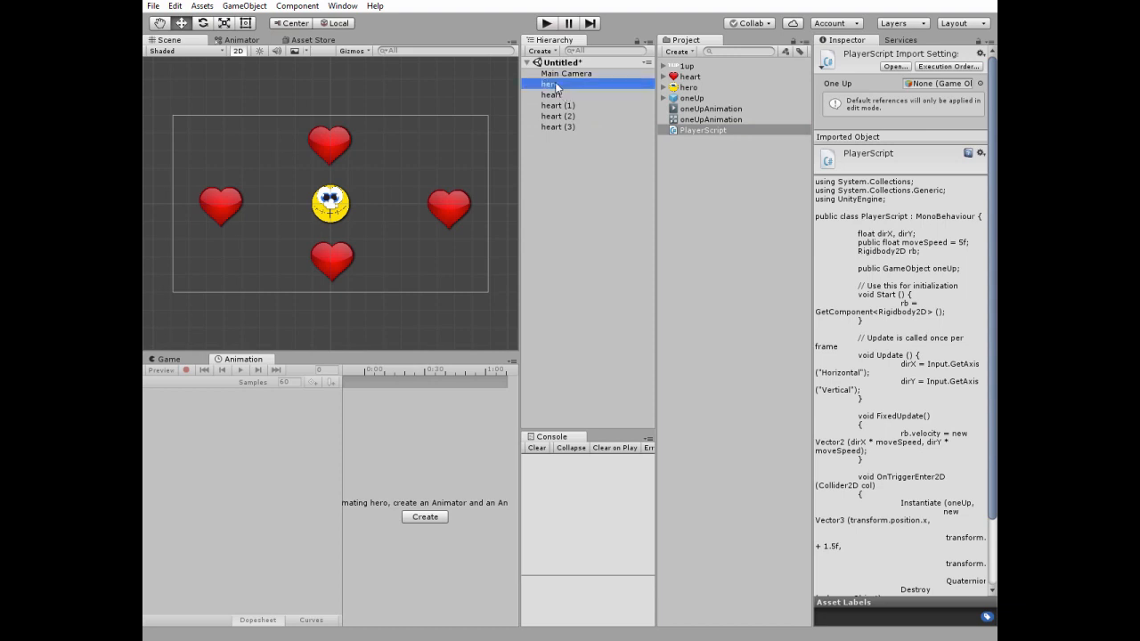
# Attach PlayerScript to the hero with the oneUp prefab assigned, then enter Play mode
pyautogui.click(549, 84)
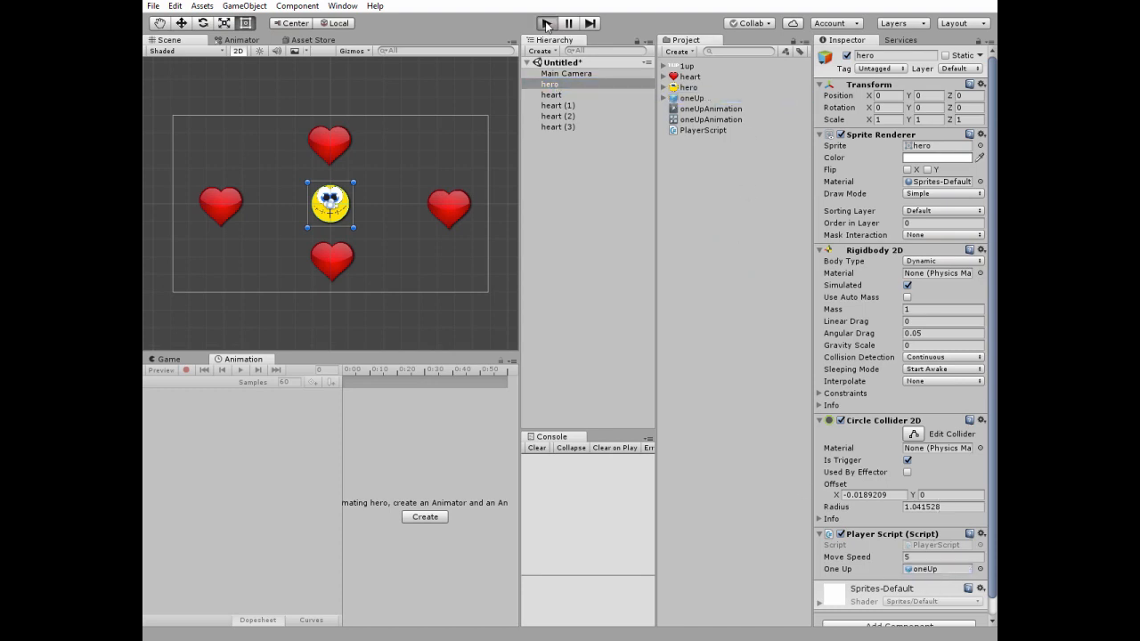
pyautogui.click(544, 23)
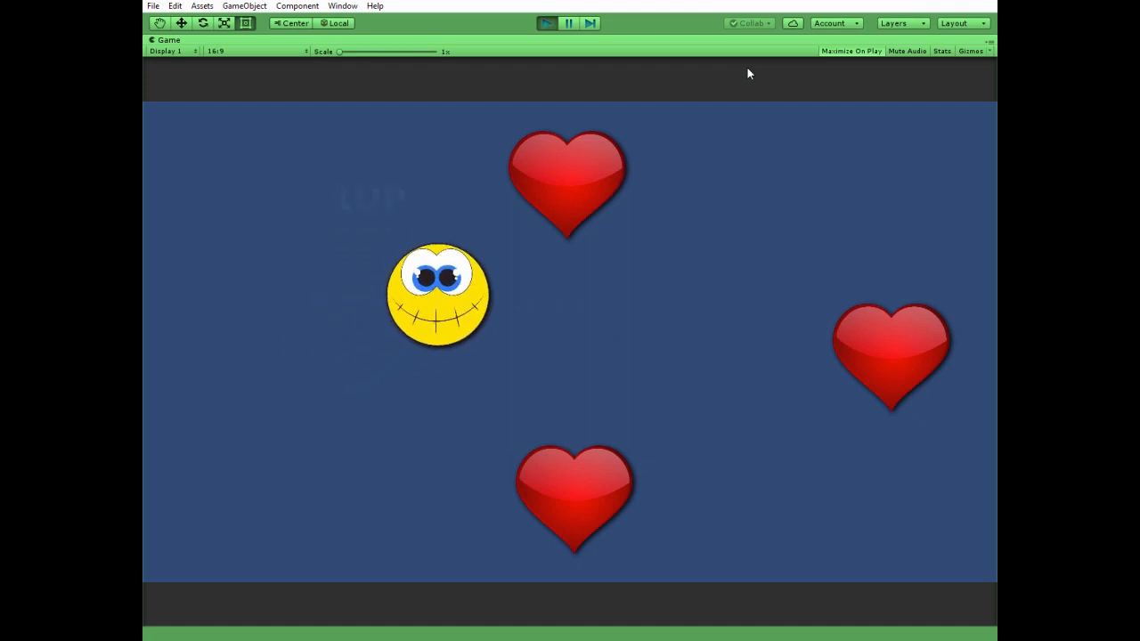